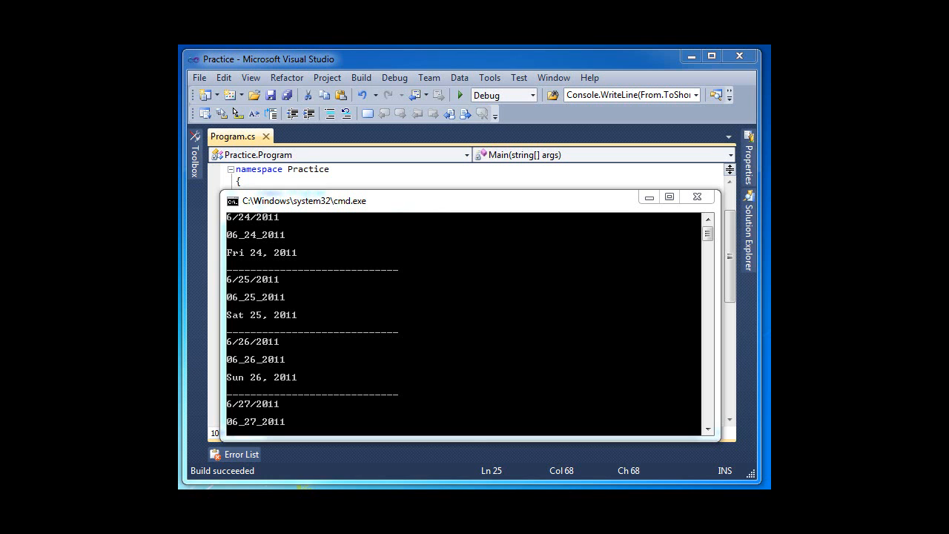
mouse_move(362, 258)
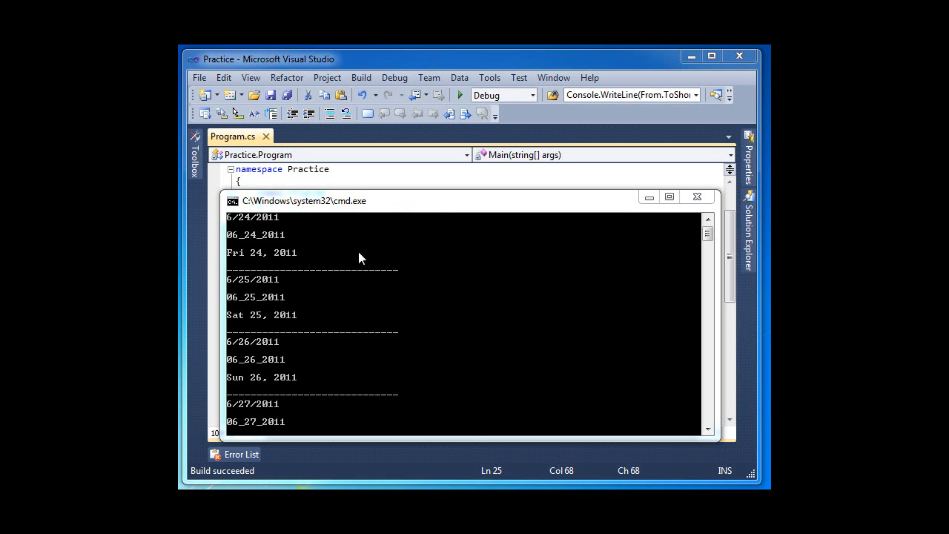
mouse_move(323, 264)
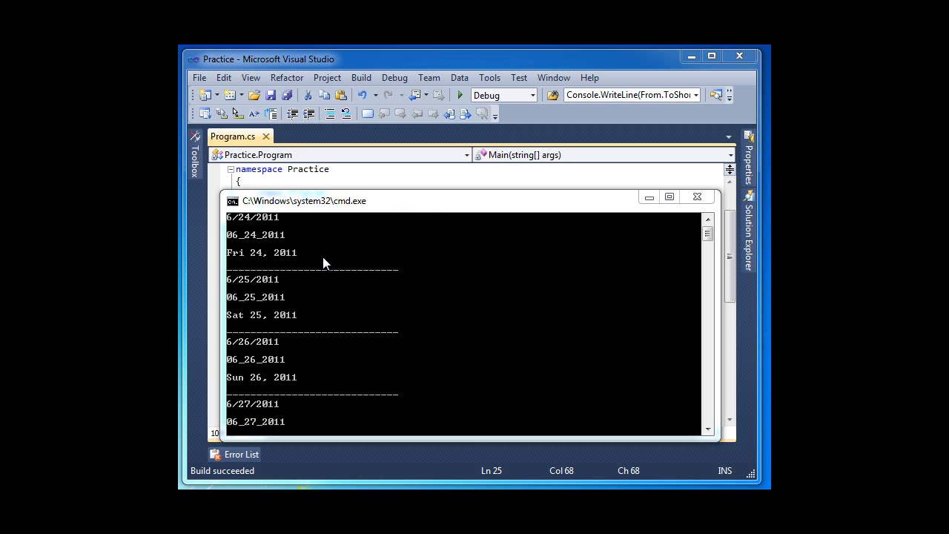
mouse_move(341, 263)
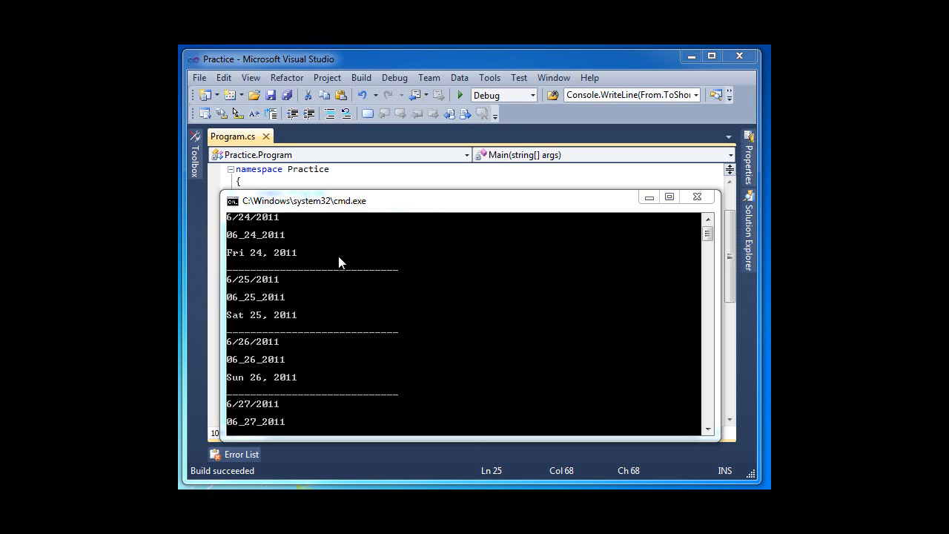
mouse_move(305, 235)
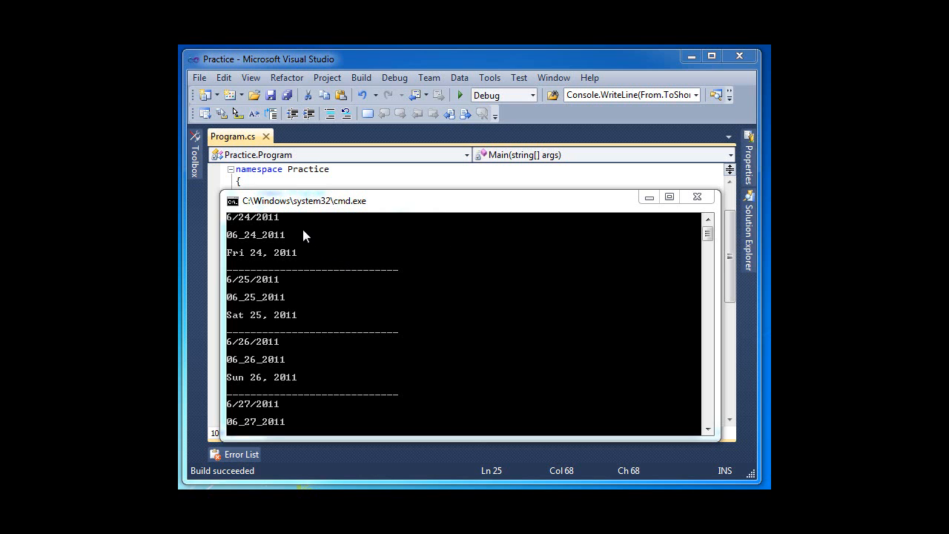
mouse_move(239, 226)
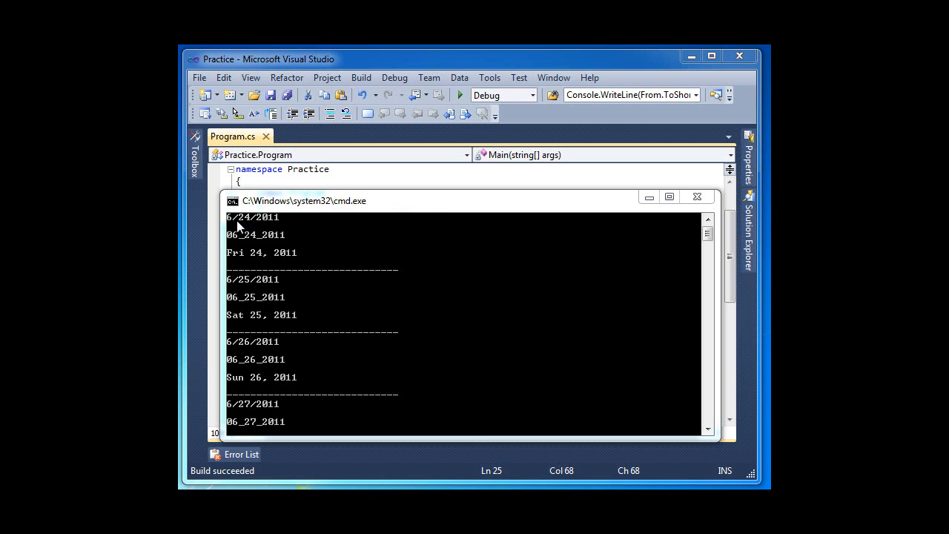
mouse_move(269, 228)
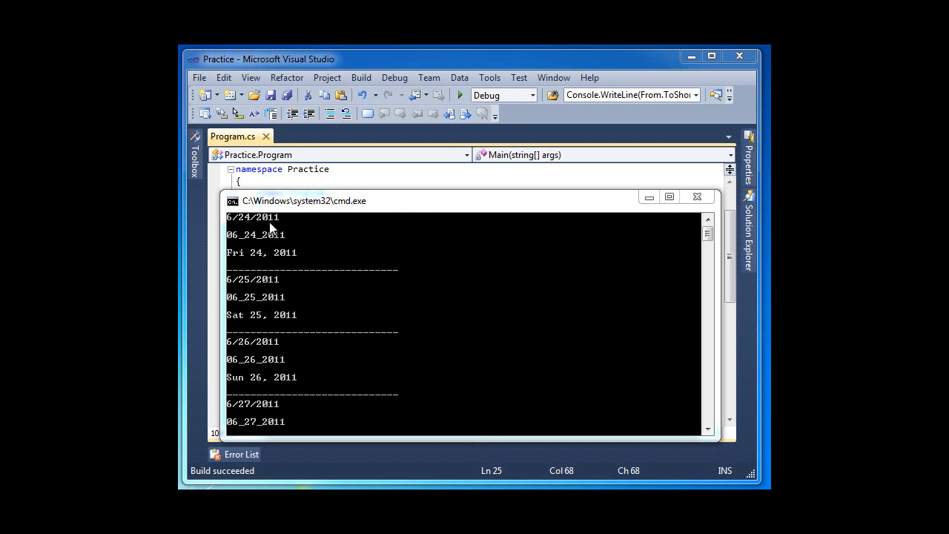
mouse_move(290, 278)
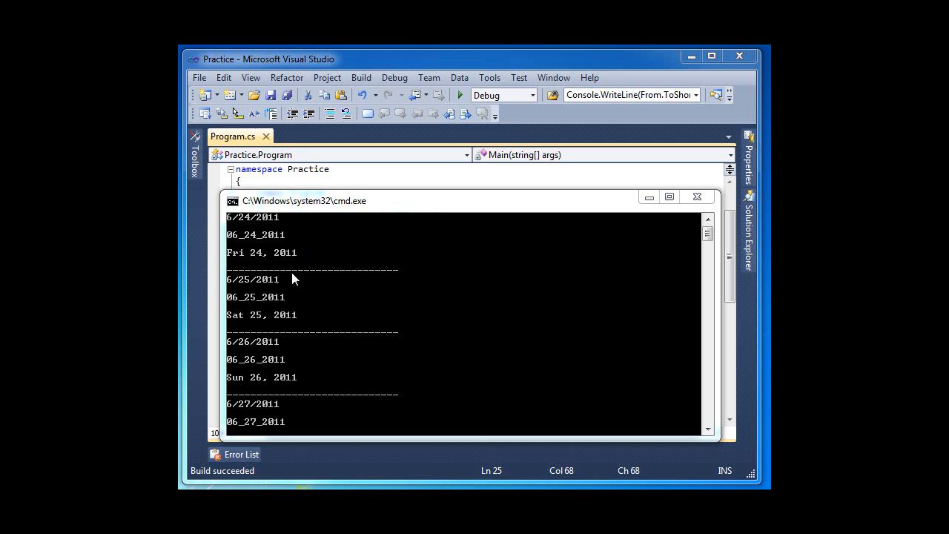
mouse_move(285, 229)
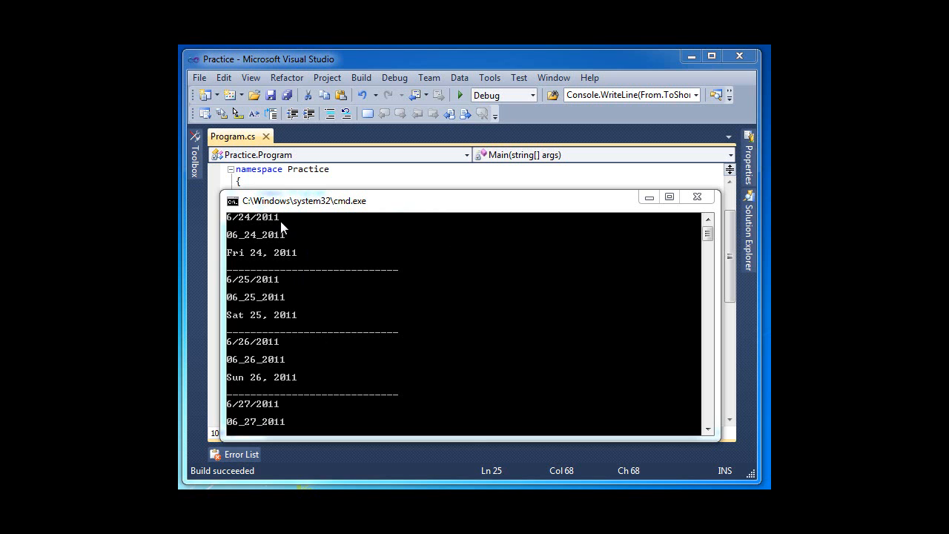
mouse_move(291, 228)
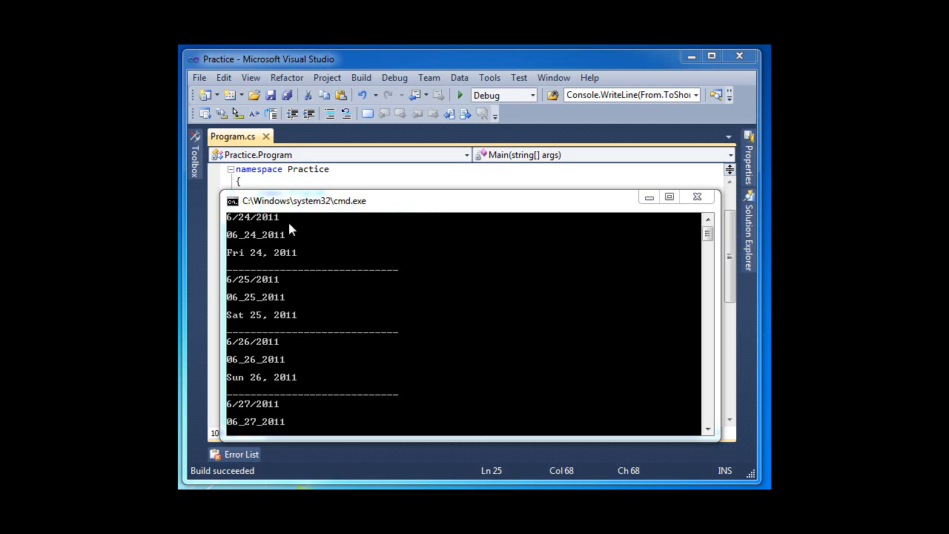
mouse_move(238, 228)
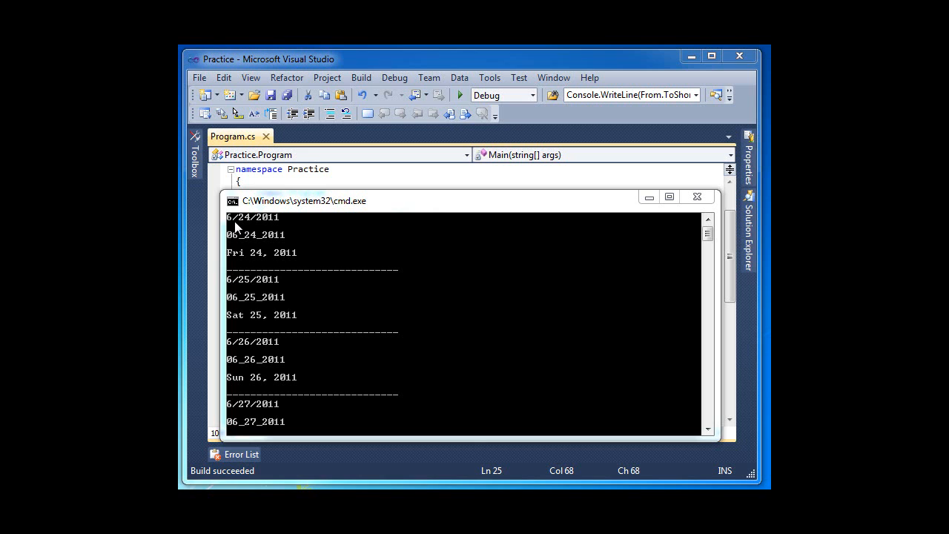
mouse_move(273, 226)
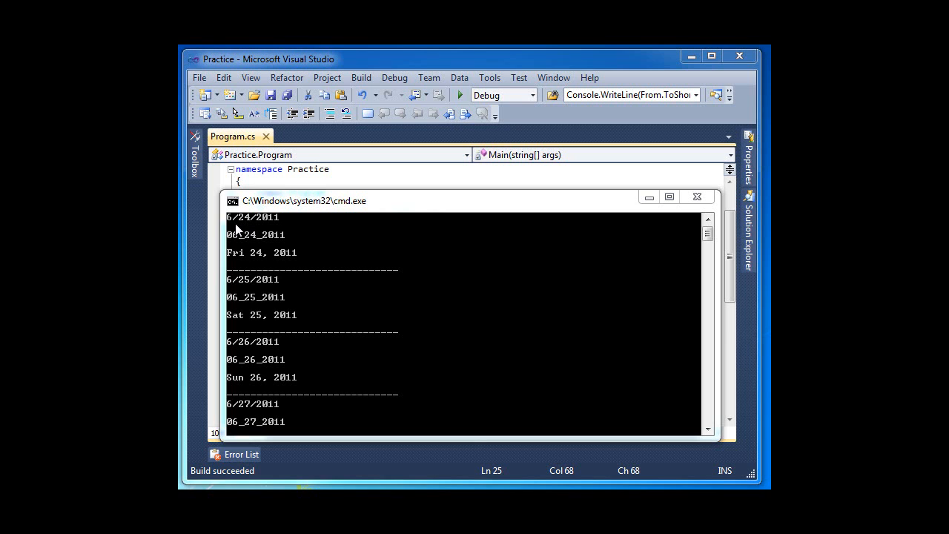
mouse_move(236, 228)
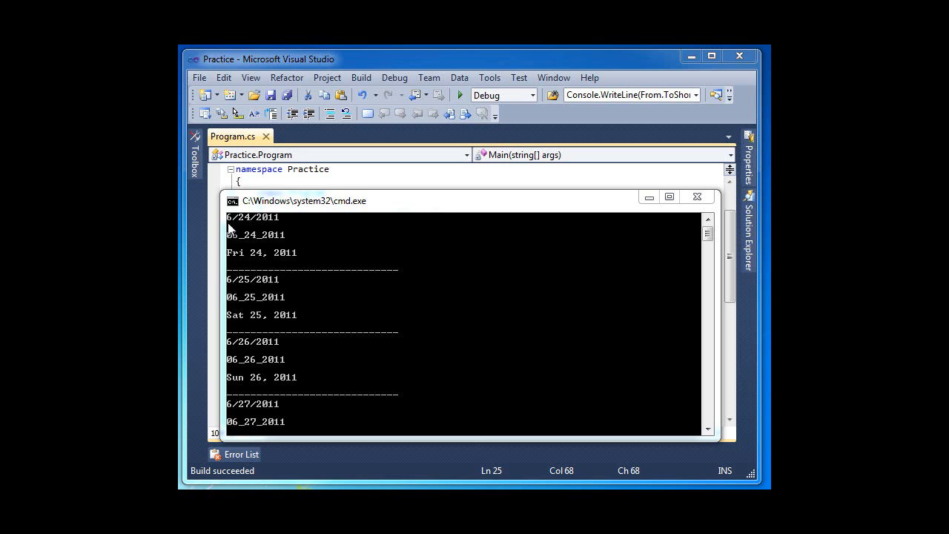
mouse_move(244, 225)
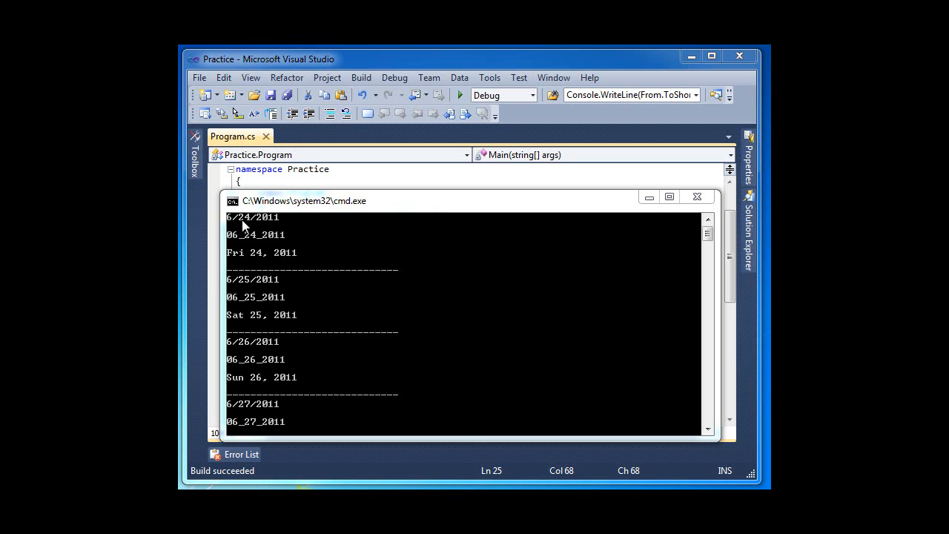
mouse_move(280, 225)
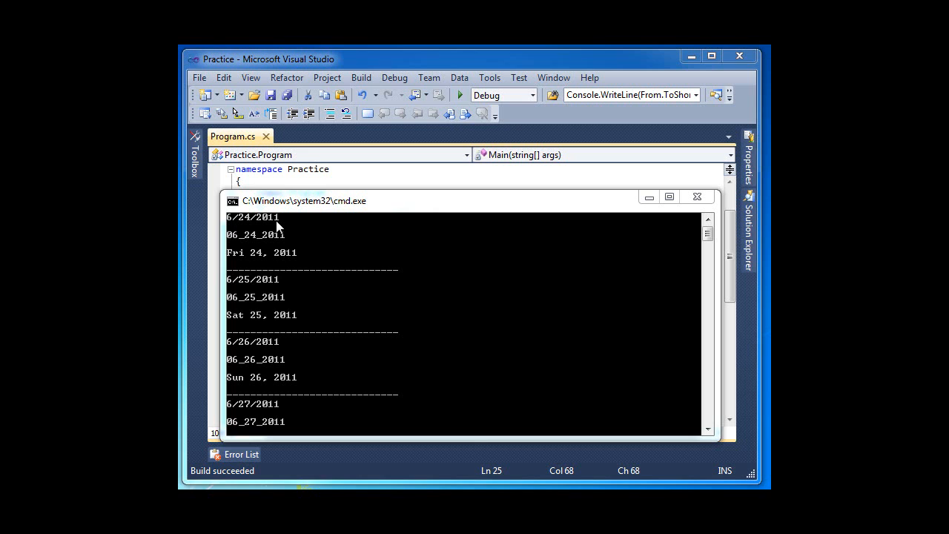
mouse_move(276, 228)
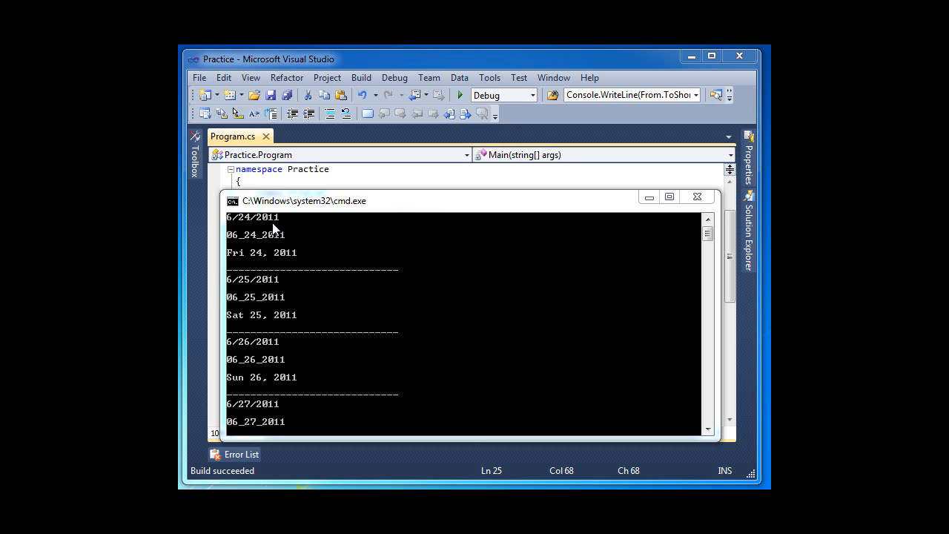
mouse_move(230, 243)
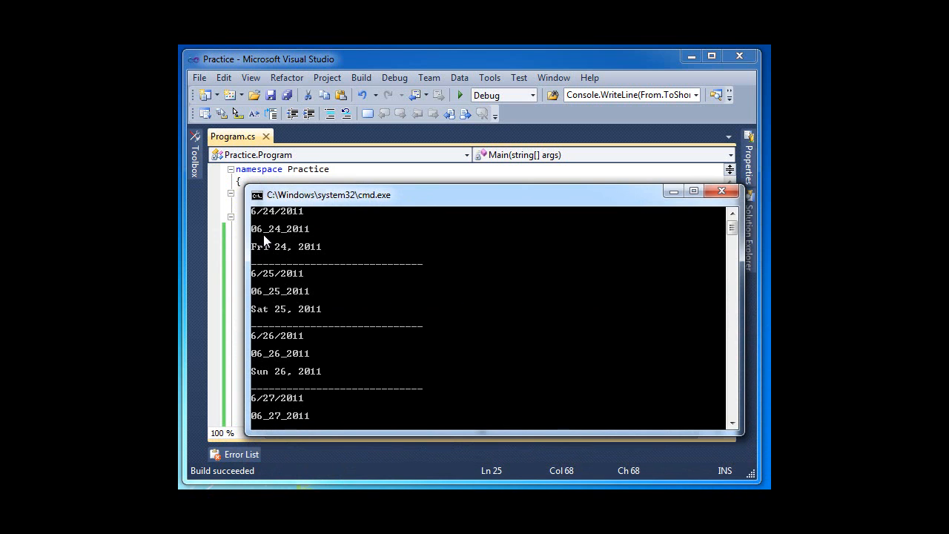
mouse_move(264, 224)
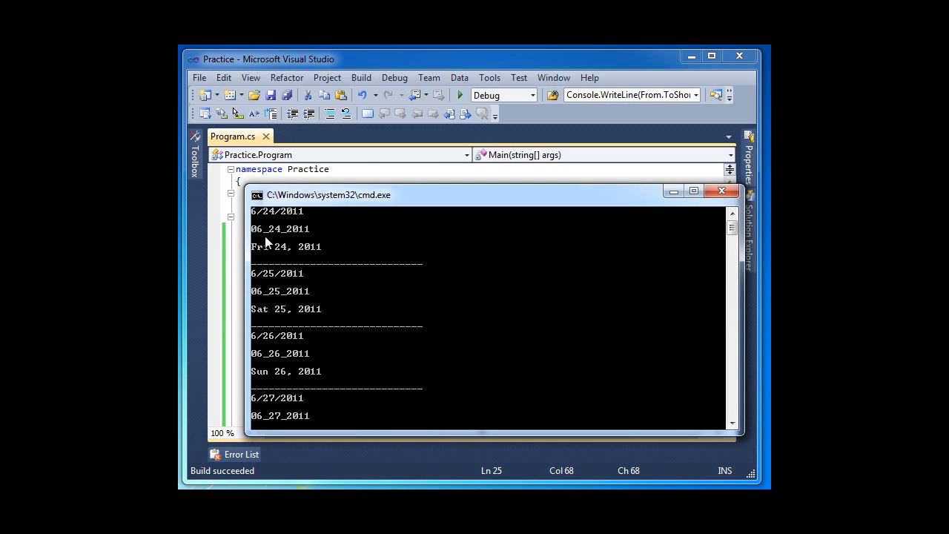
mouse_move(291, 236)
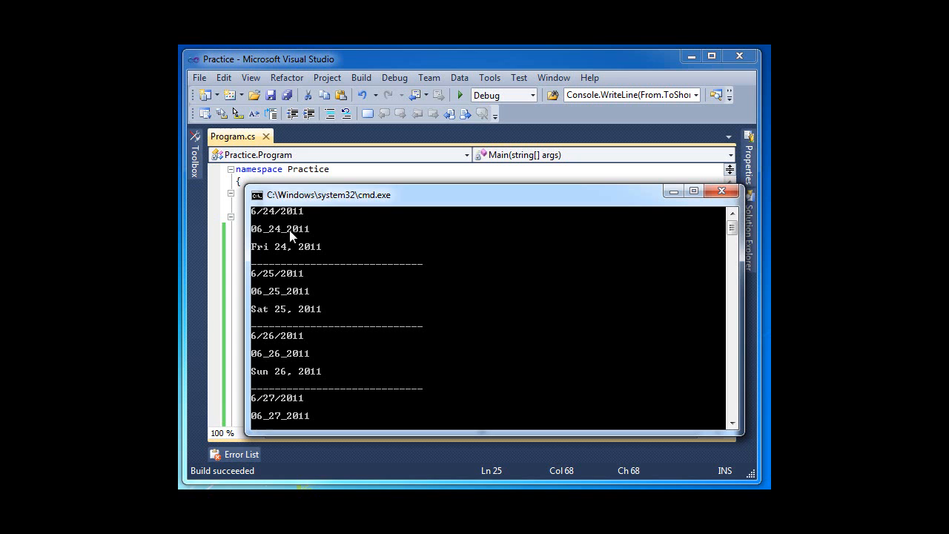
mouse_move(255, 261)
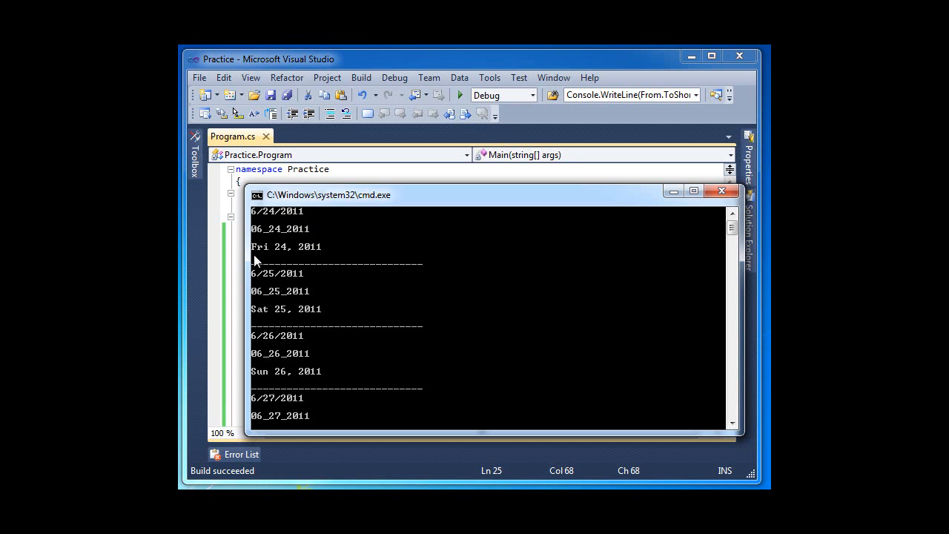
mouse_move(270, 255)
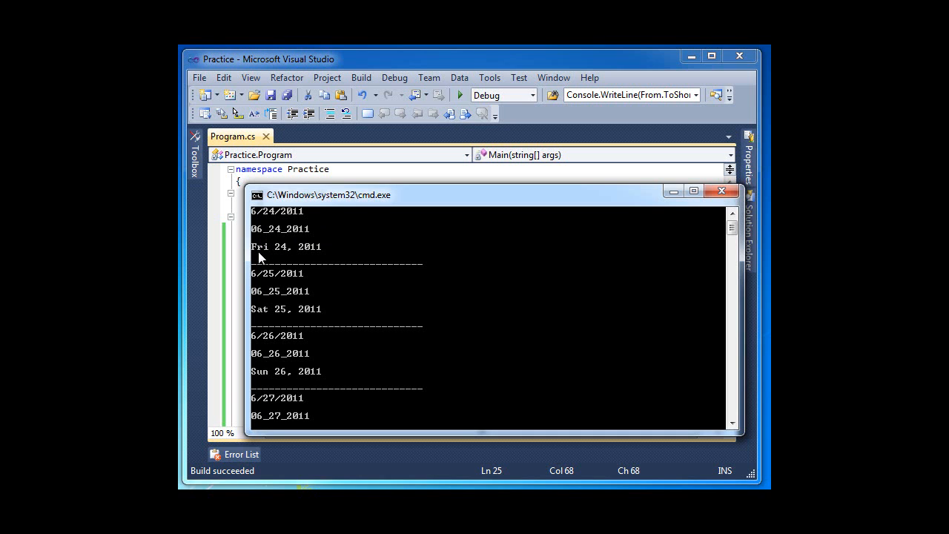
mouse_move(281, 254)
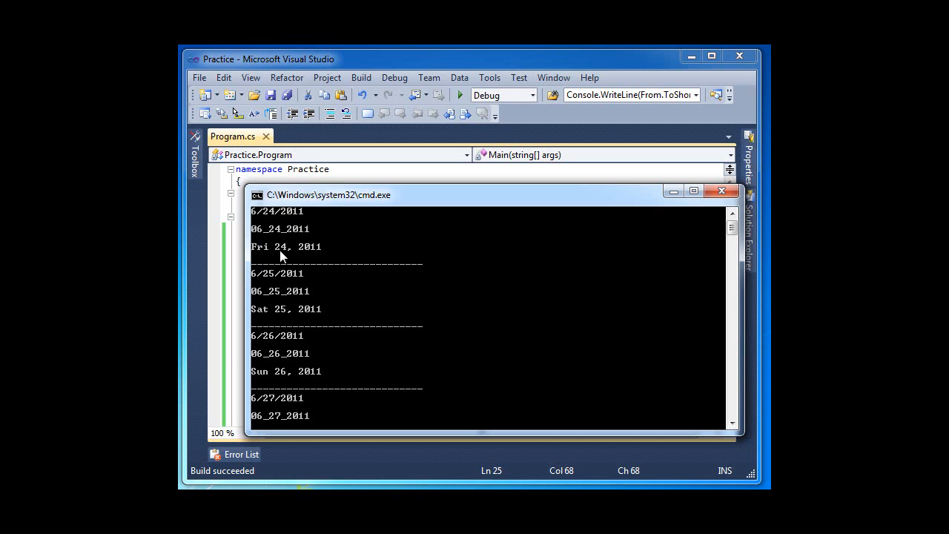
mouse_move(311, 255)
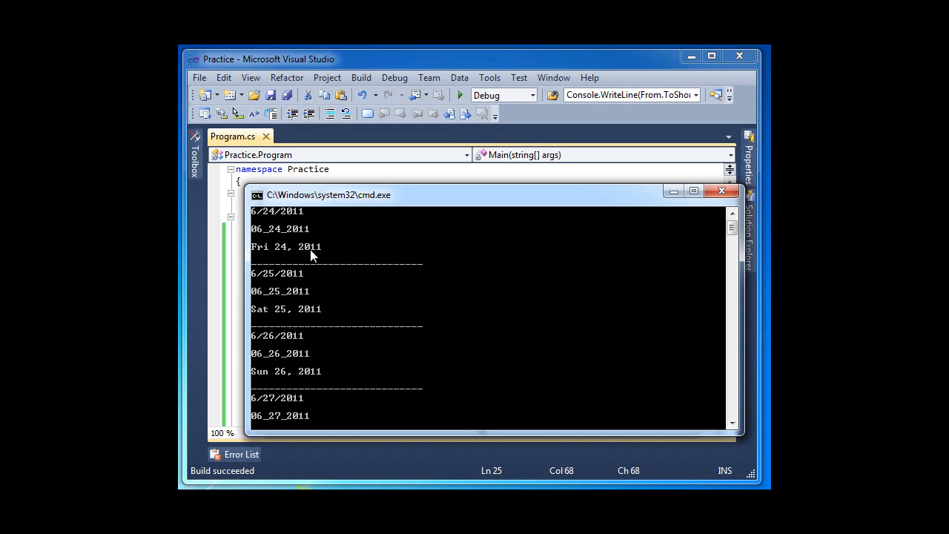
mouse_move(273, 288)
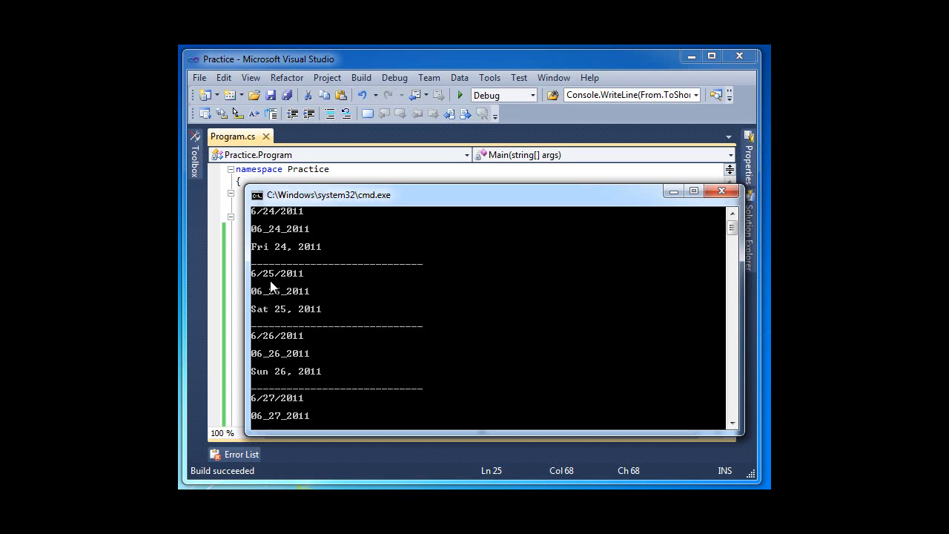
mouse_move(313, 240)
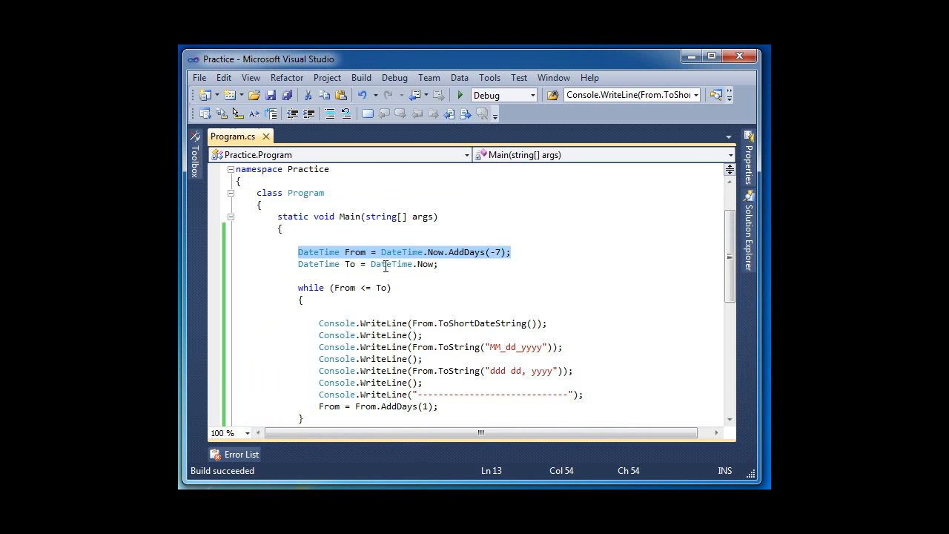
- Edit the "ddd dd, yyyy" format string so it reads "ddd dd yyyy" without the comma
double_click(354, 252)
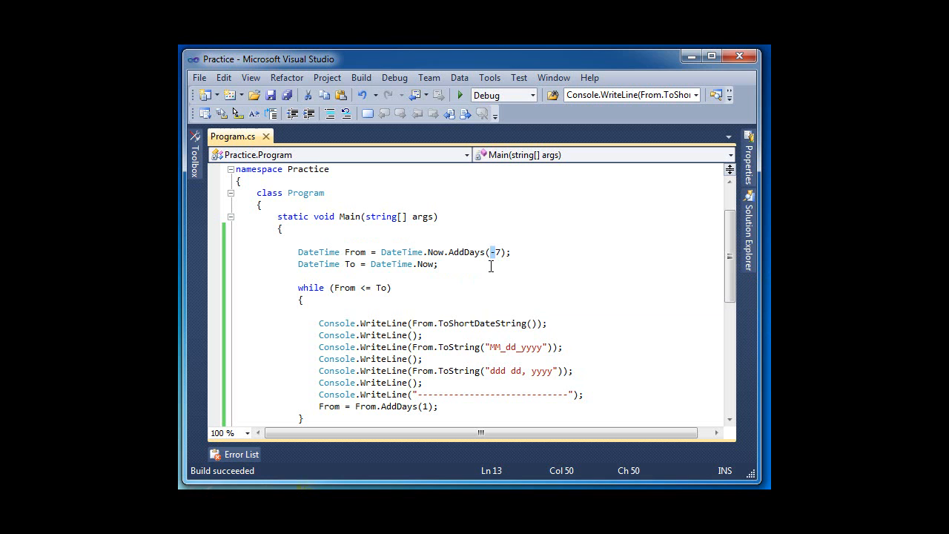
mouse_move(495, 264)
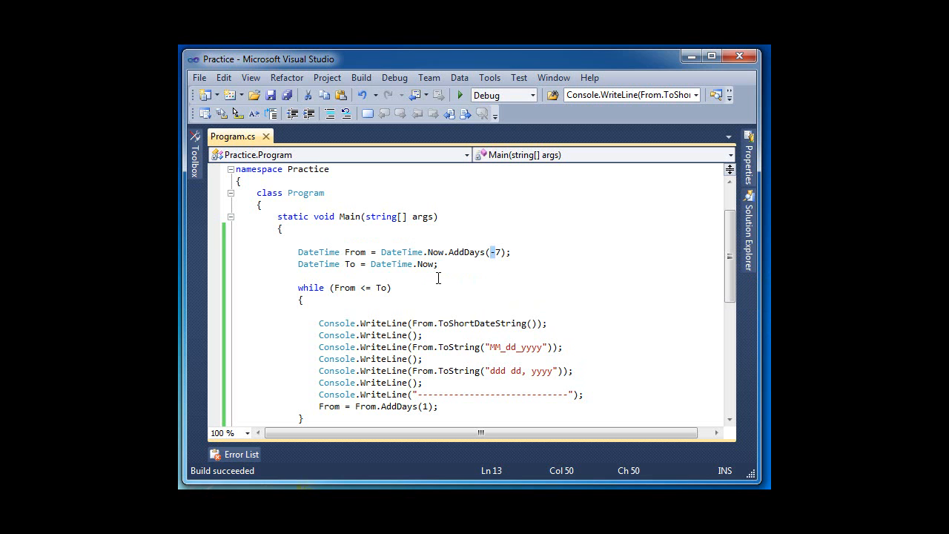
click(407, 267)
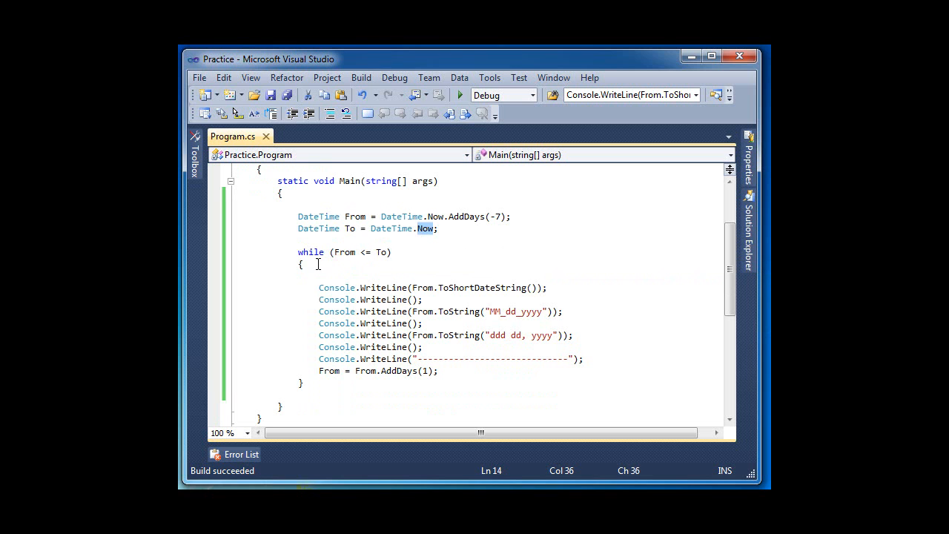
triple_click(433, 287)
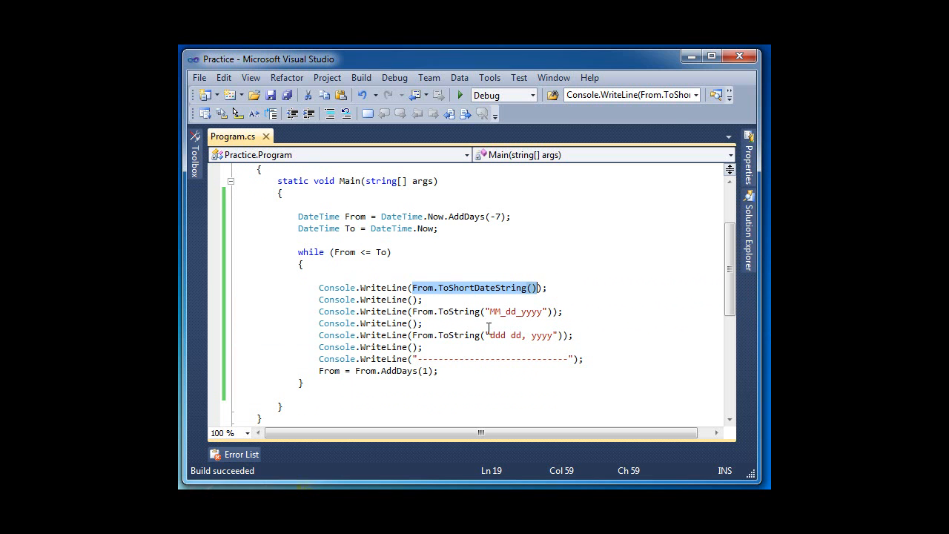
mouse_move(454, 294)
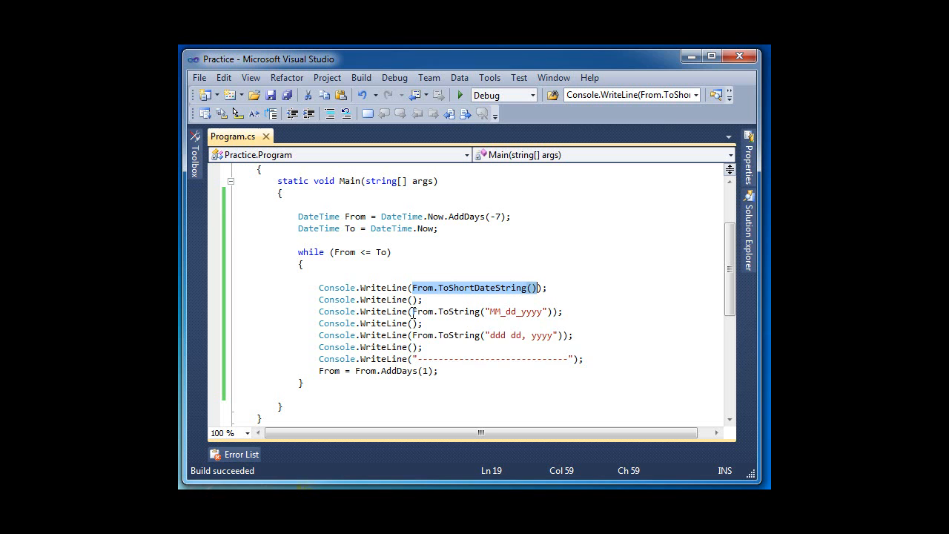
mouse_move(457, 312)
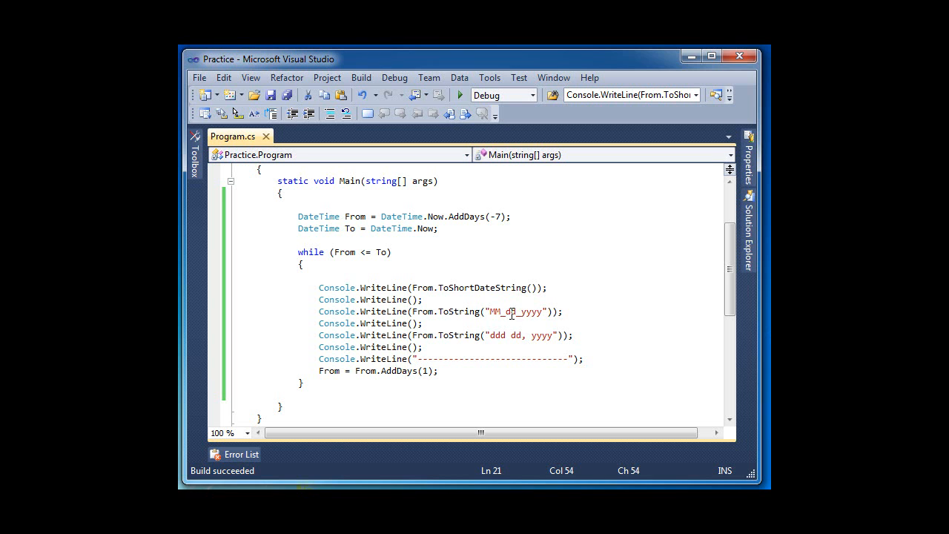
mouse_move(528, 311)
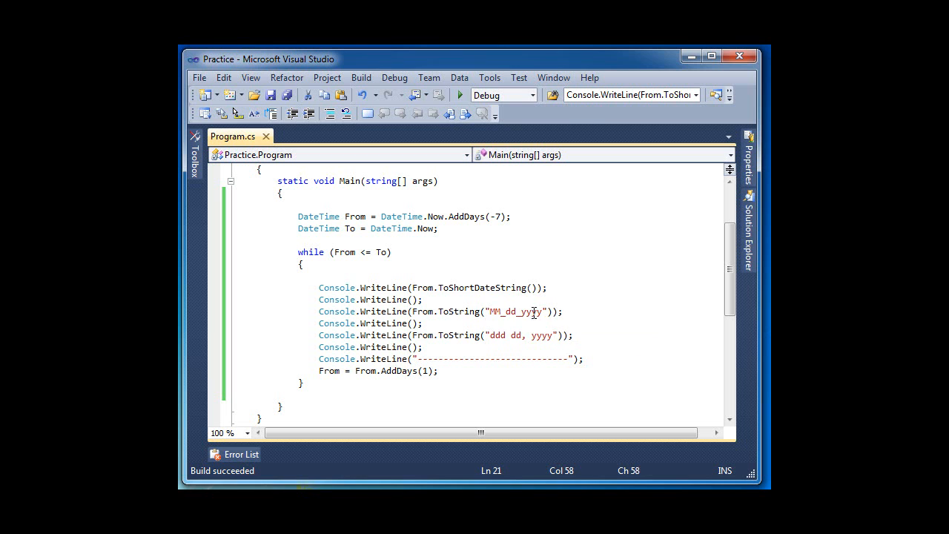
mouse_move(512, 312)
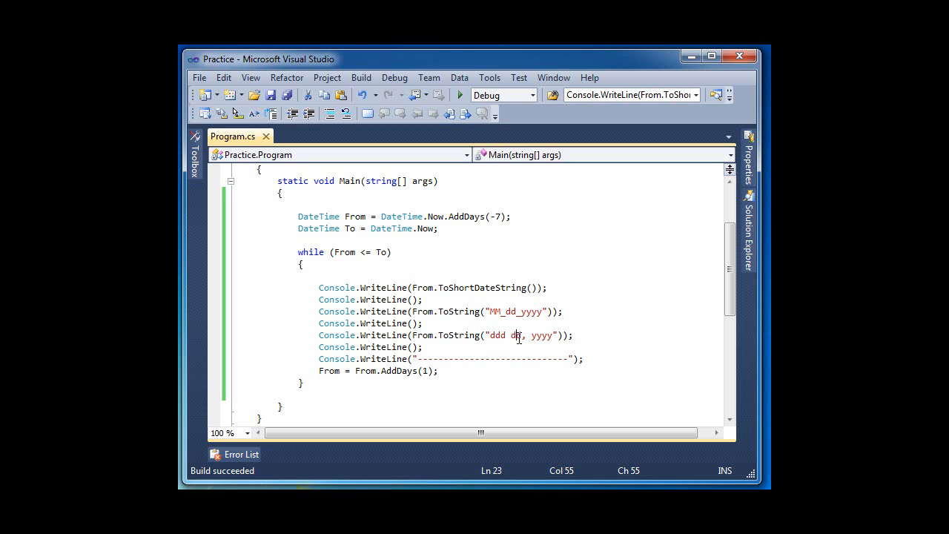
double_click(514, 335)
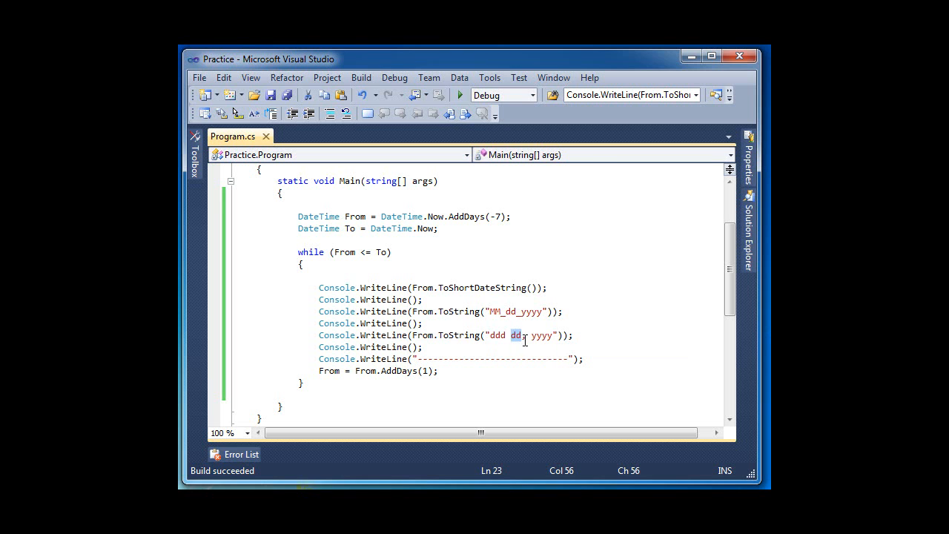
text(,)
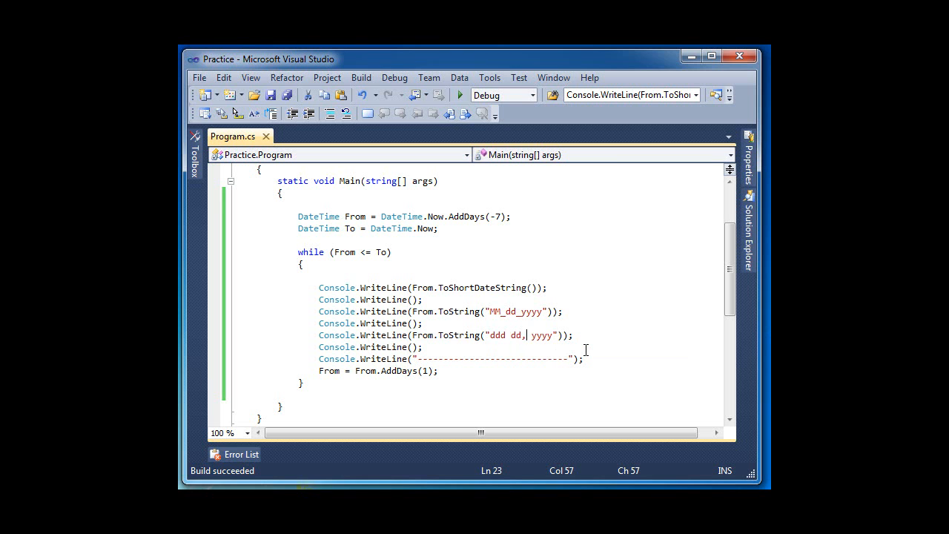
key(Backspace)
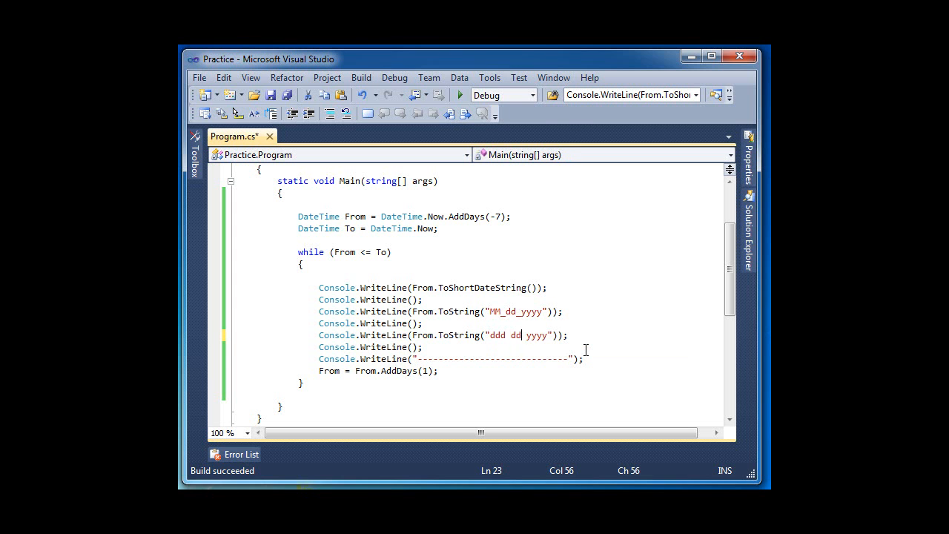
- Run the program twice to view the printed dates, closing the console output each time
click(460, 95)
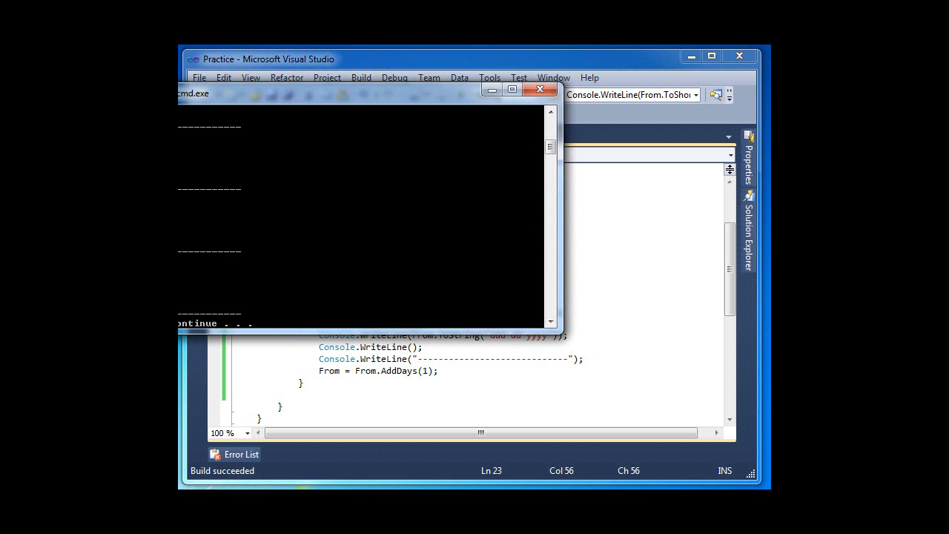
click(540, 89)
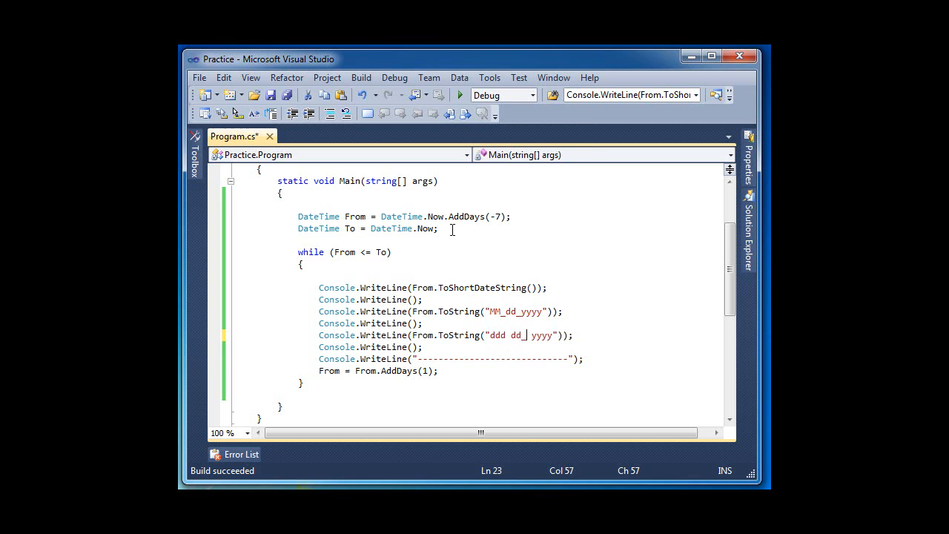
click(459, 95)
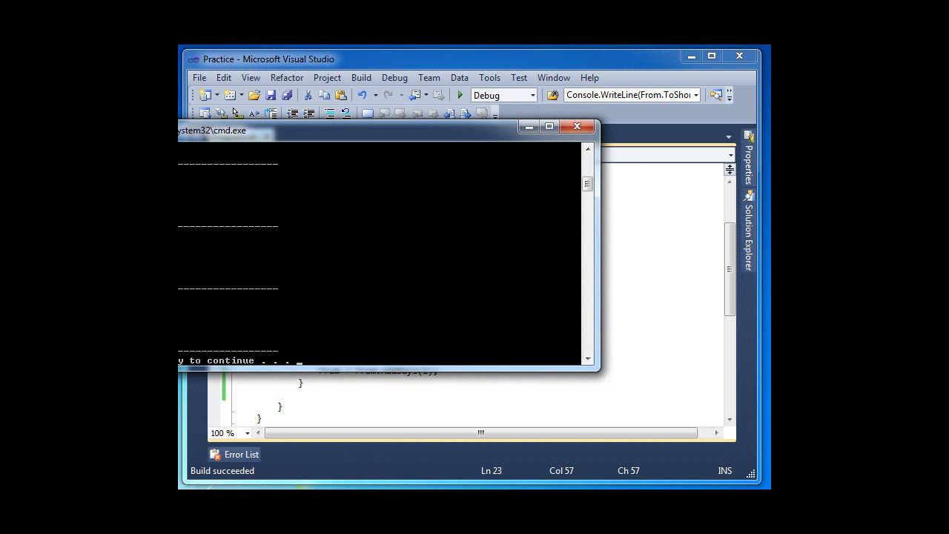
click(577, 126)
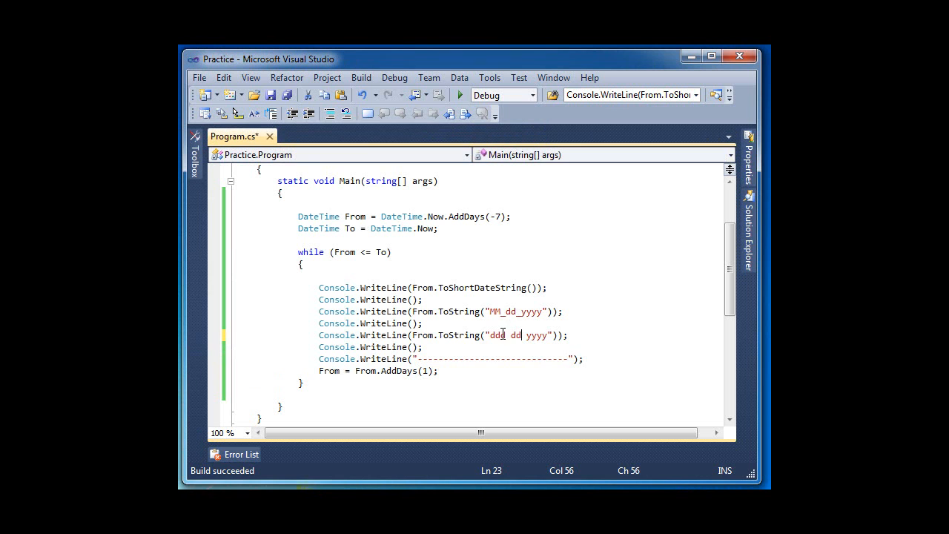
mouse_move(497, 335)
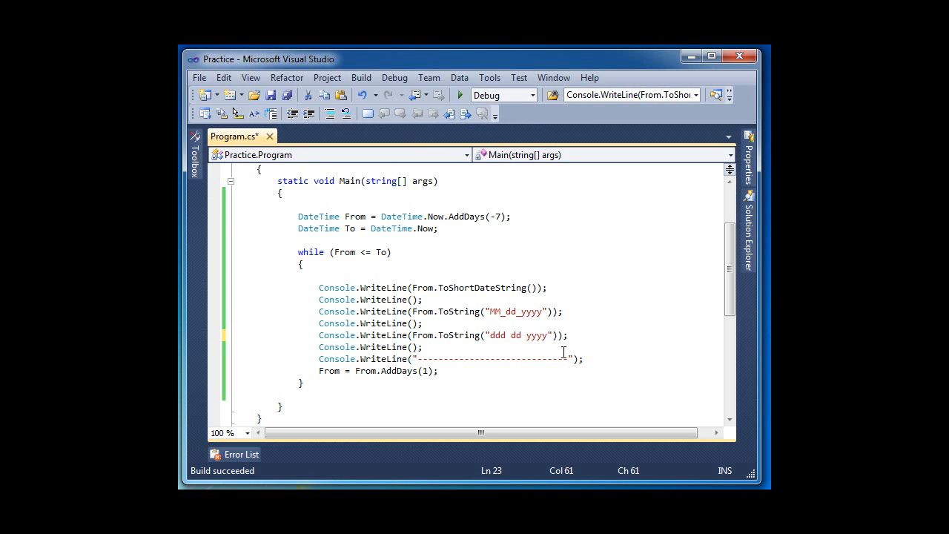
- Append " H:mm:ss" to the "ddd dd yyyy" format and check the console output
text(H)
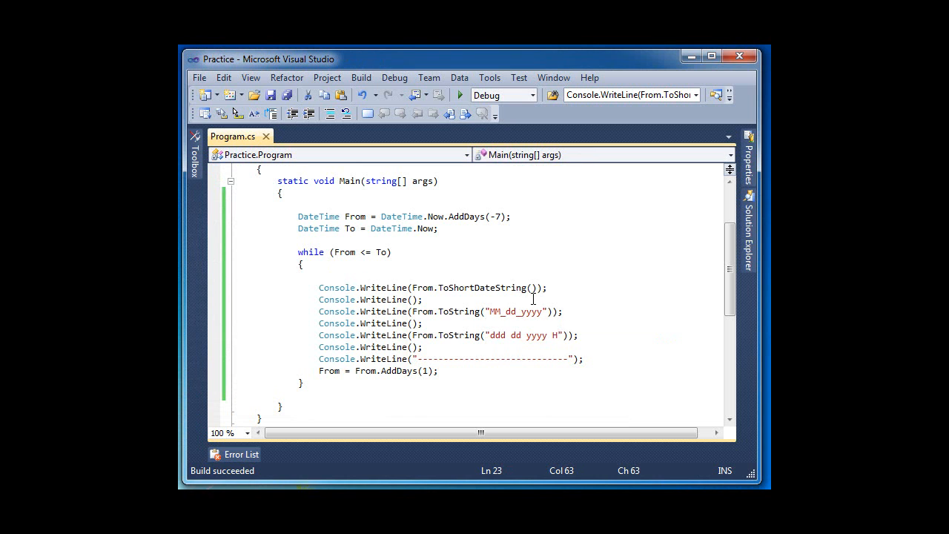
text(:)
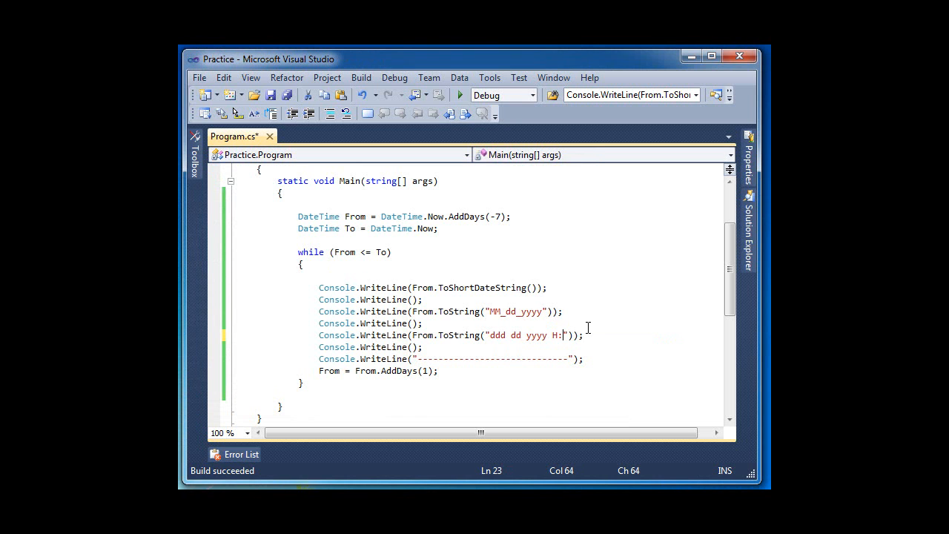
text(mm)
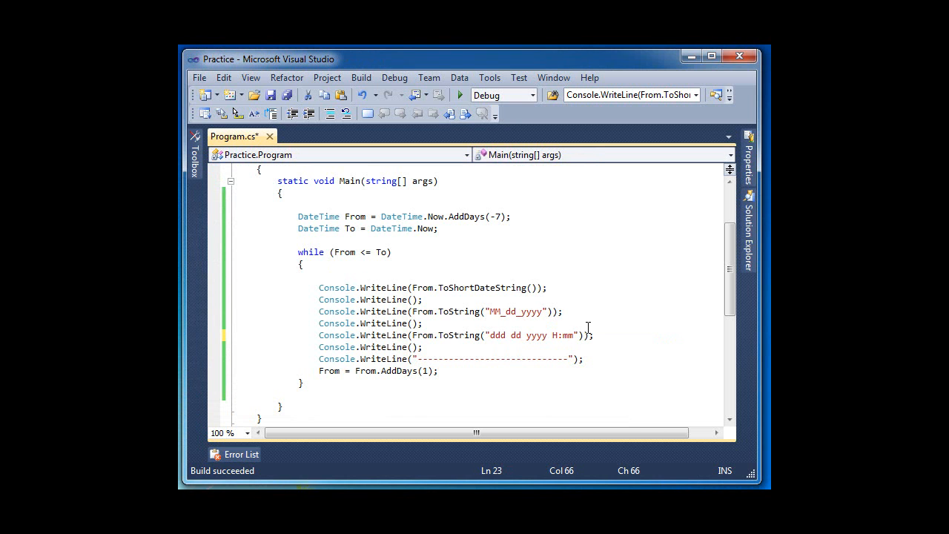
click(459, 95)
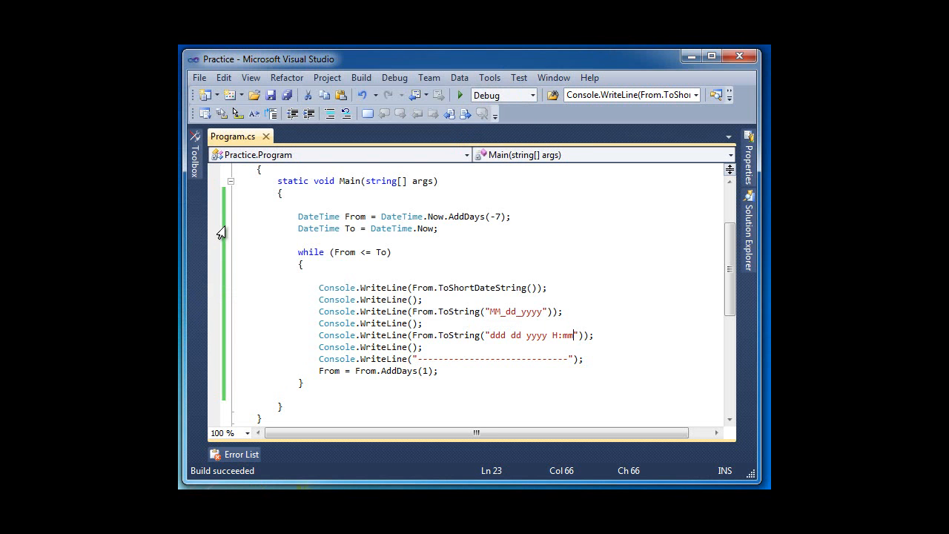
text(:ss)
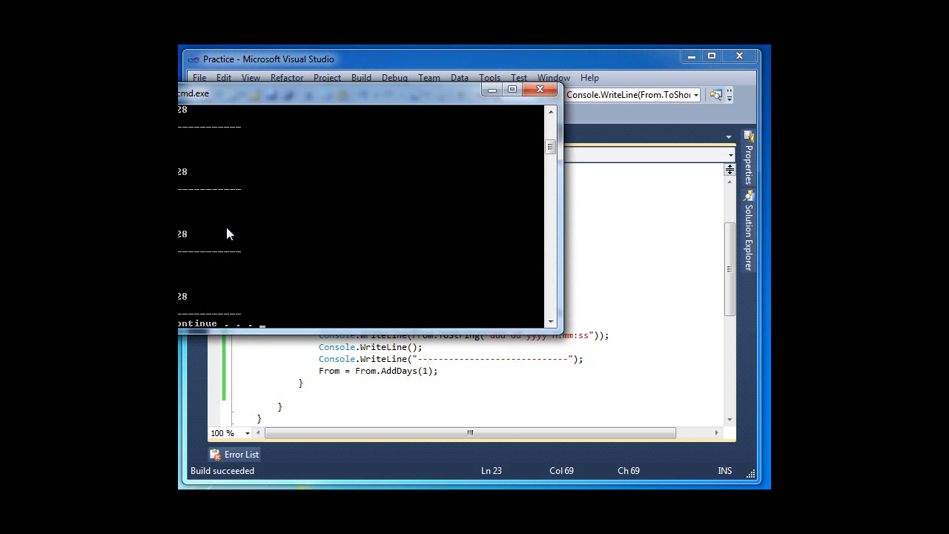
click(539, 89)
text( mm )
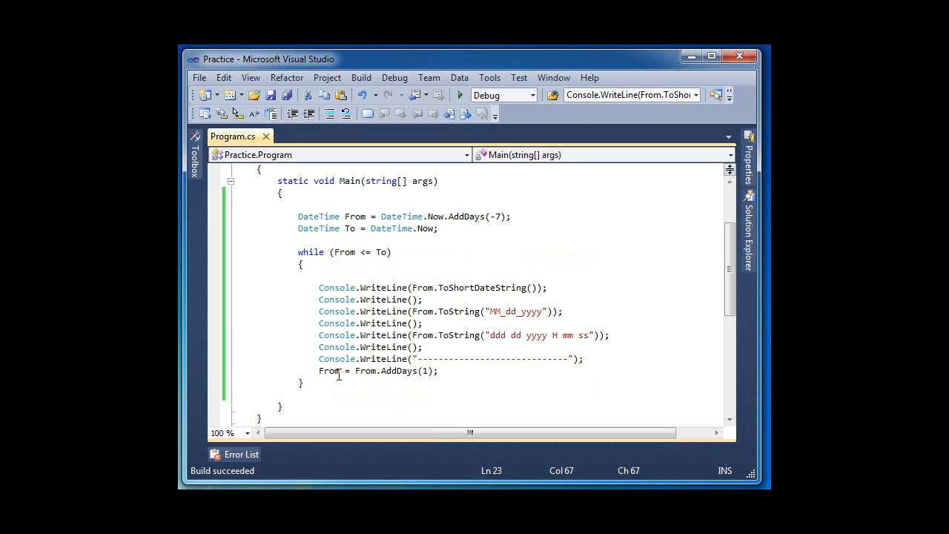
triple_click(378, 371)
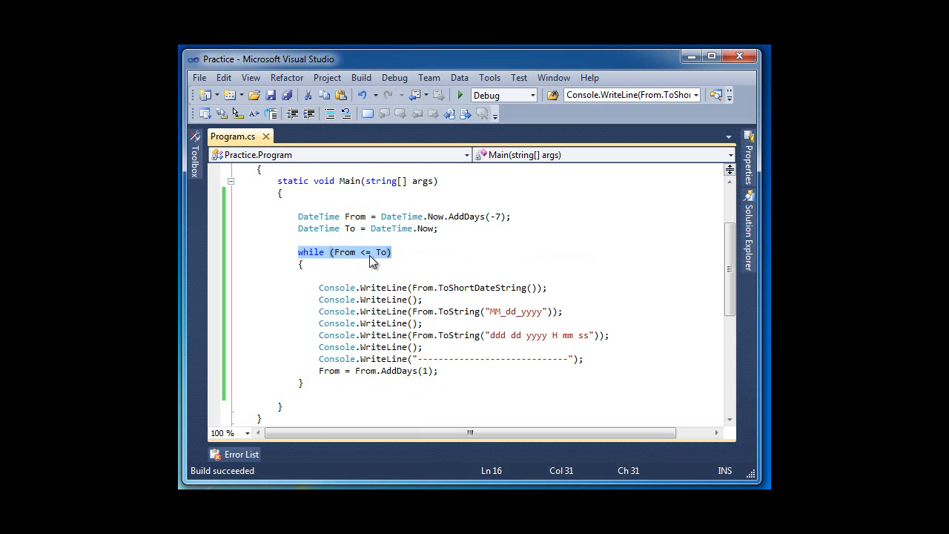
mouse_move(427, 229)
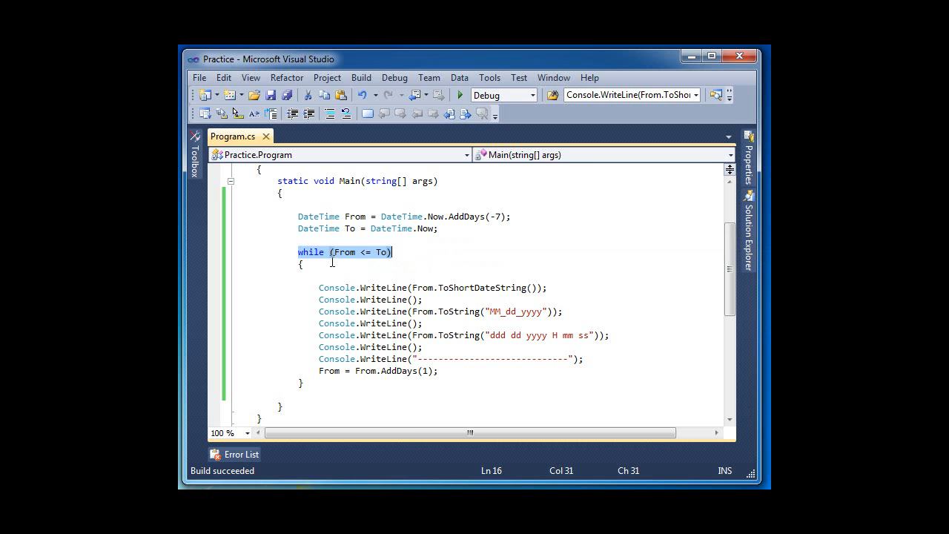
click(370, 264)
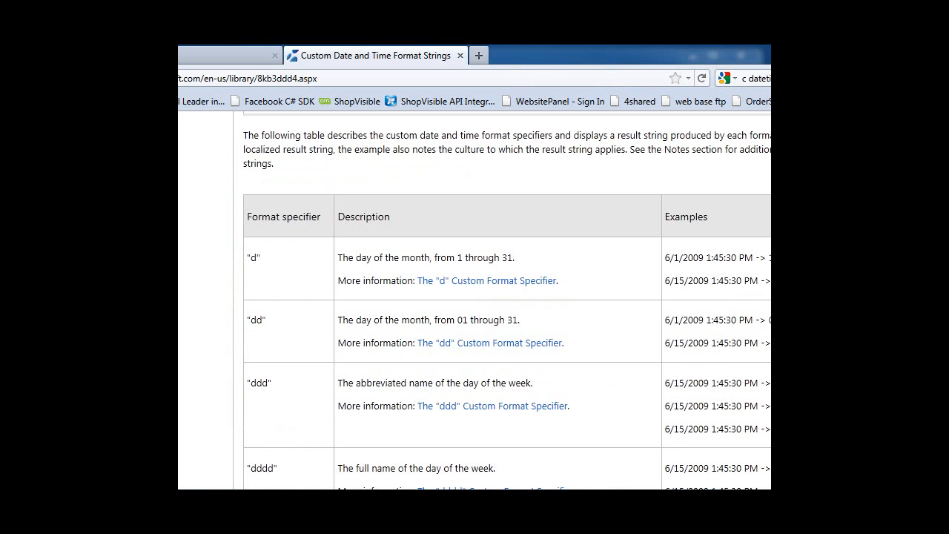
mouse_move(288, 63)
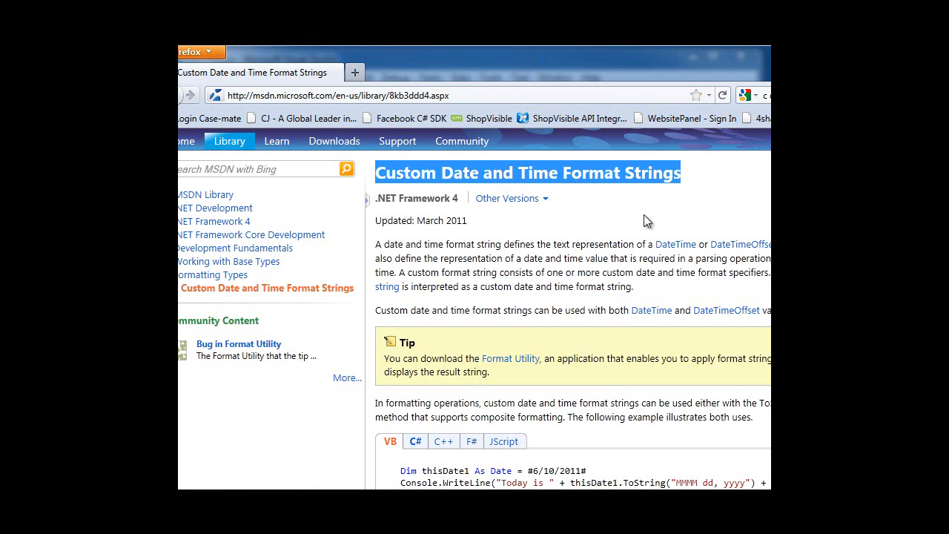
- Scroll the custom format specifiers table and mark the ddd and dd specifiers
scroll(down, 3)
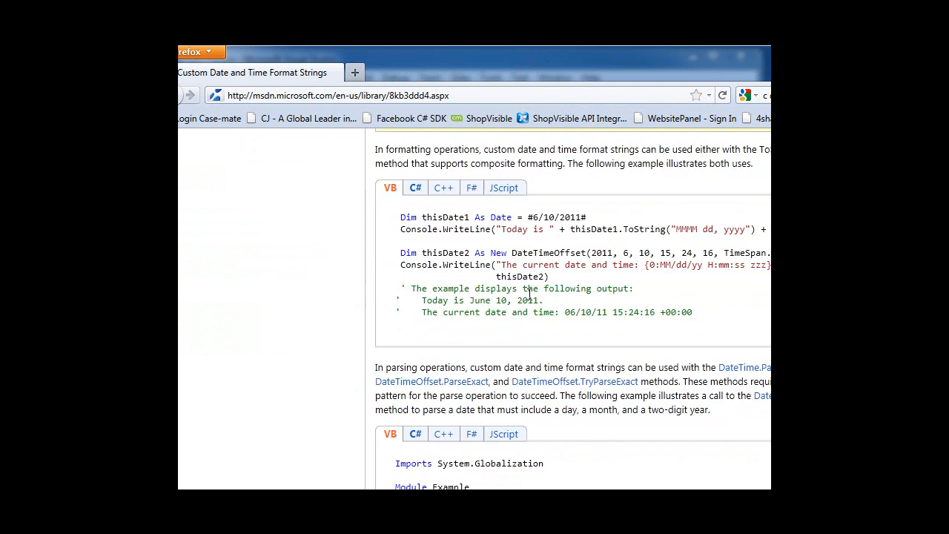
scroll(down, 3)
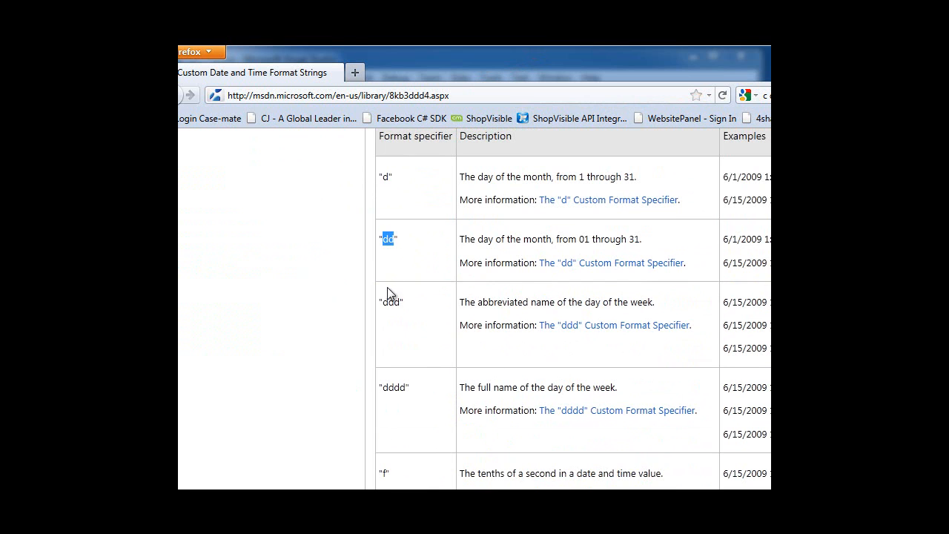
double_click(390, 303)
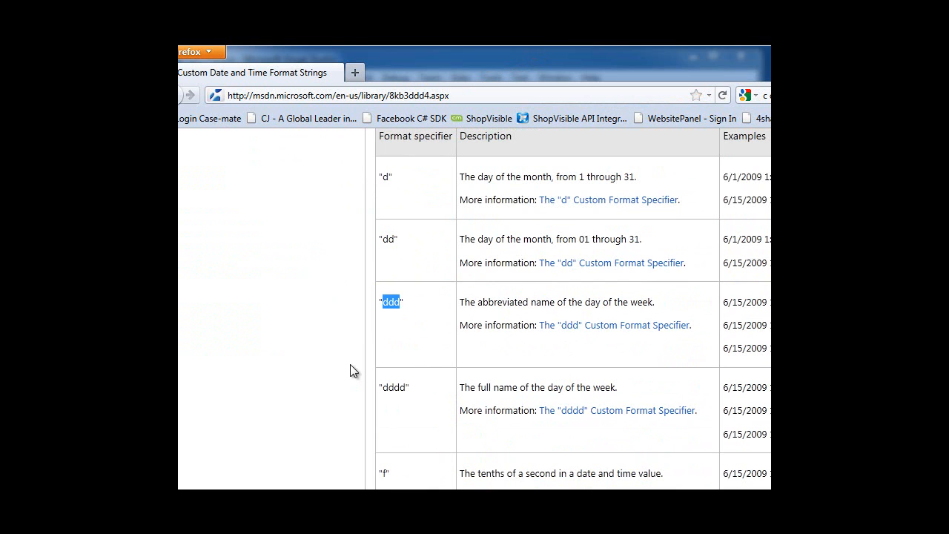
mouse_move(377, 196)
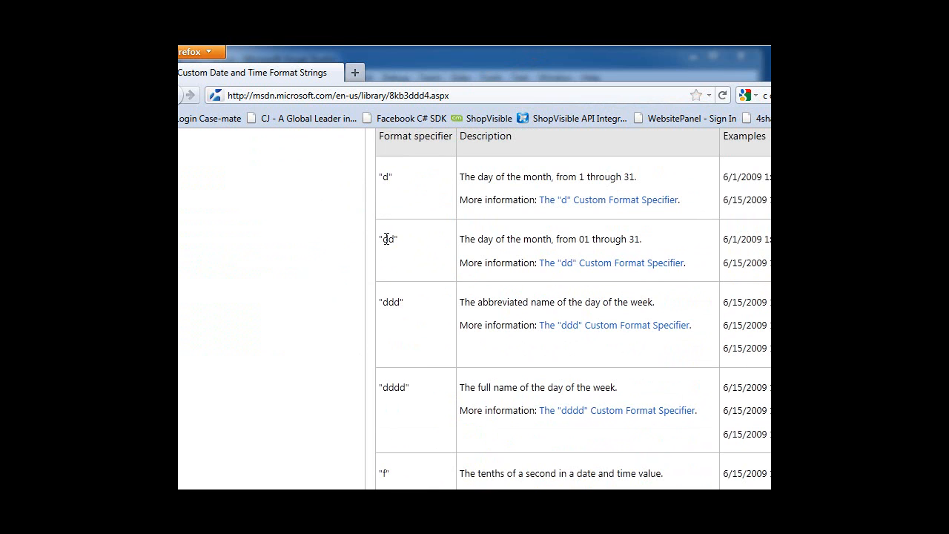
double_click(389, 238)
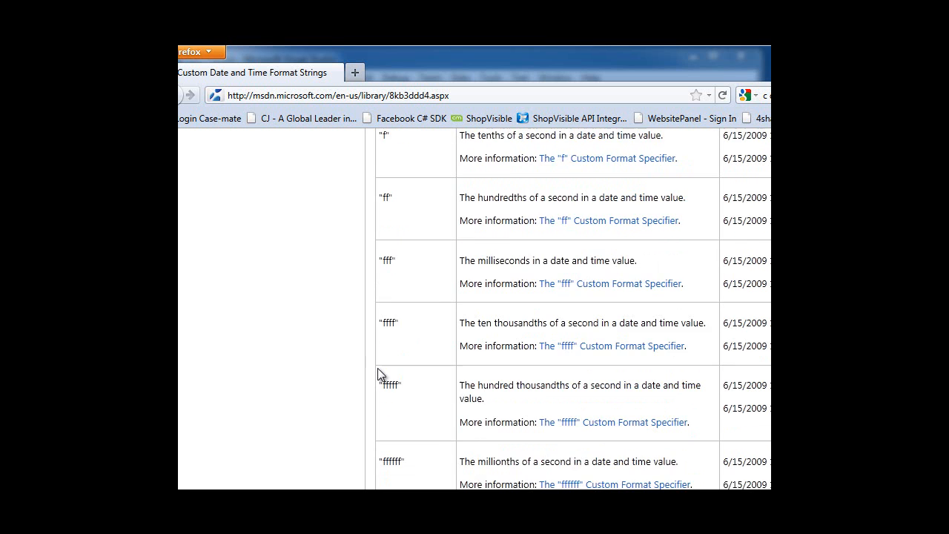
- Scroll on through the time and year specifiers to the "d" specifier's example code
scroll(down, 3)
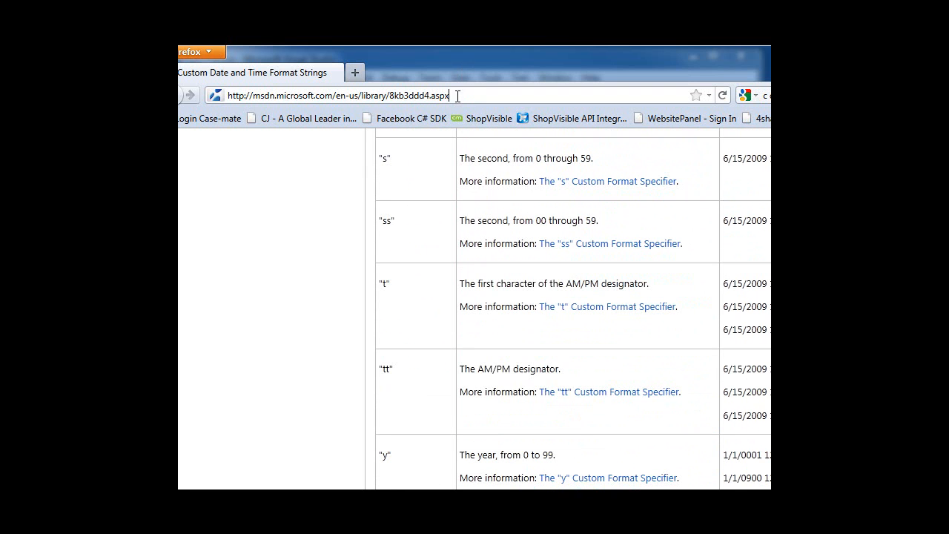
mouse_move(350, 285)
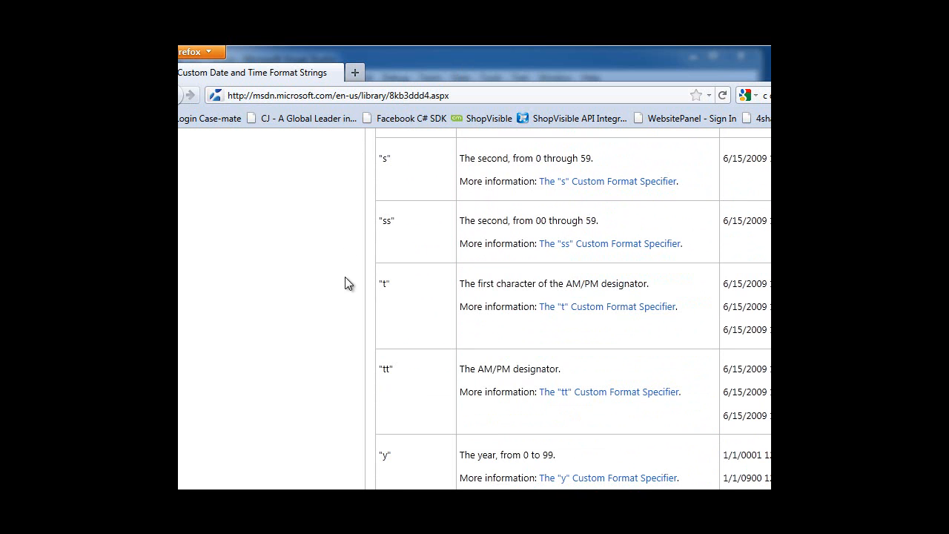
scroll(down, 3)
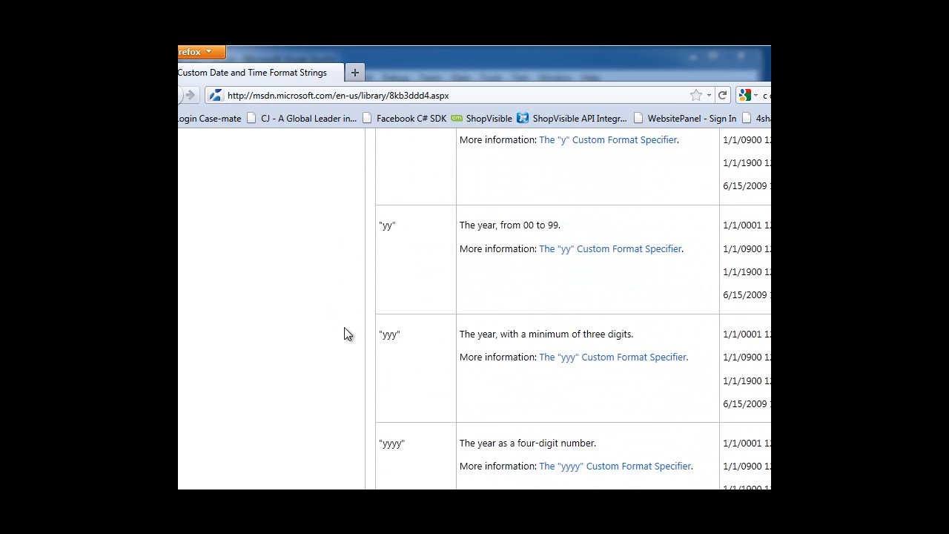
scroll(down, 3)
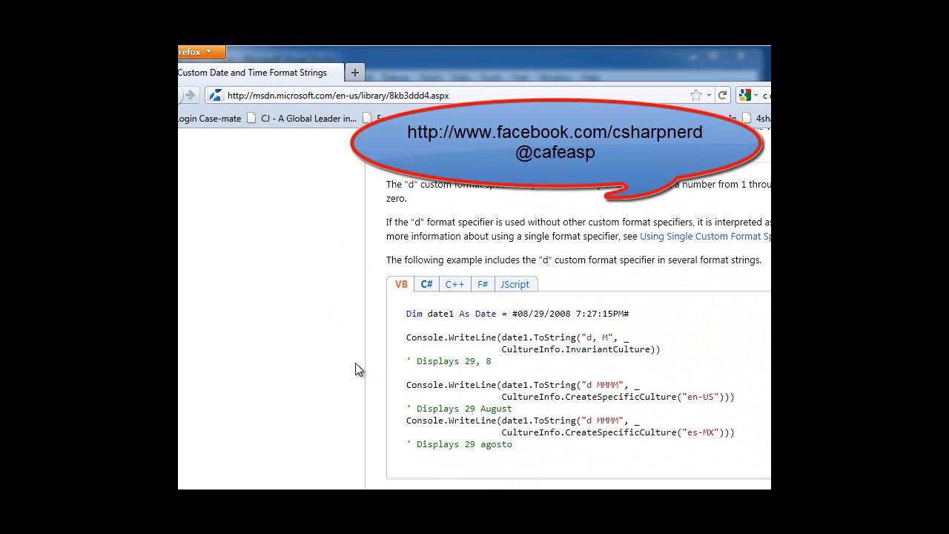
mouse_move(344, 374)
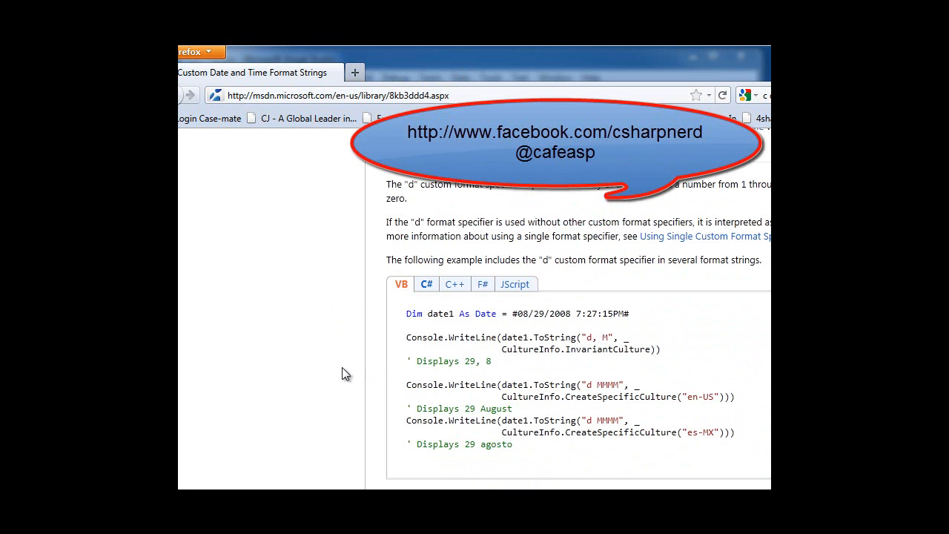